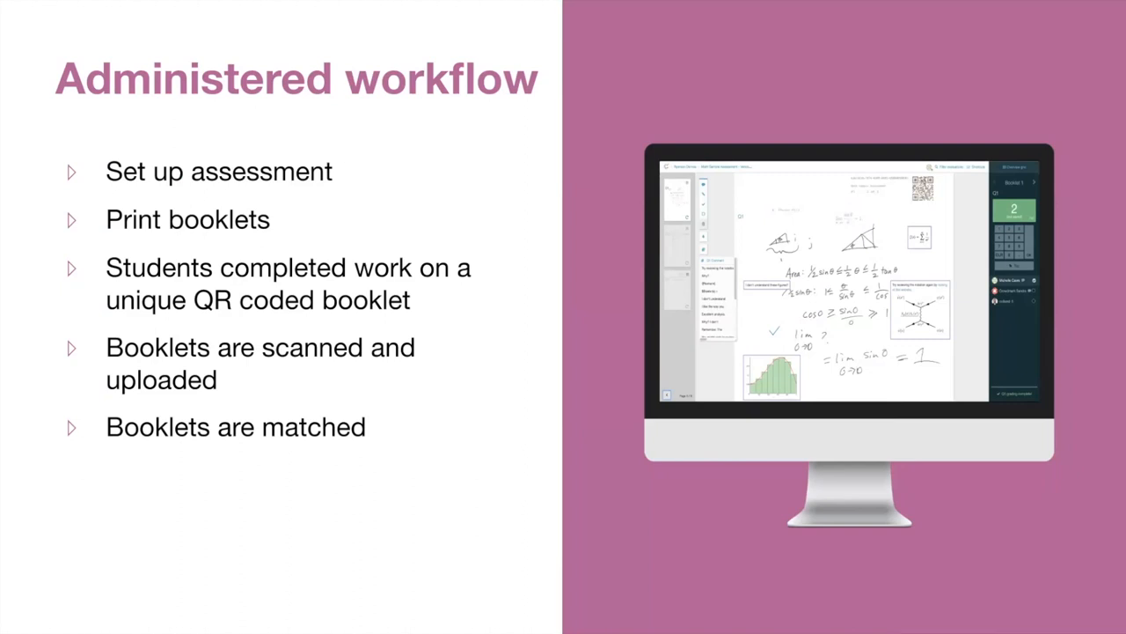
{"action": "mouse_move", "coordinate": [506, 345]}
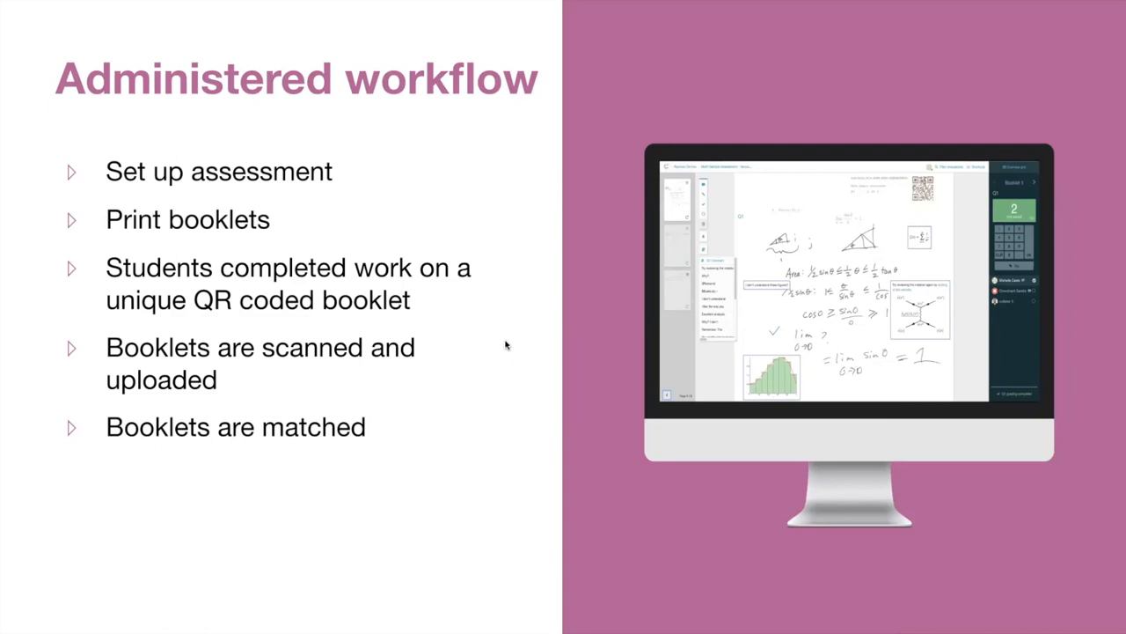
{"action": "mouse_move", "coordinate": [506, 344]}
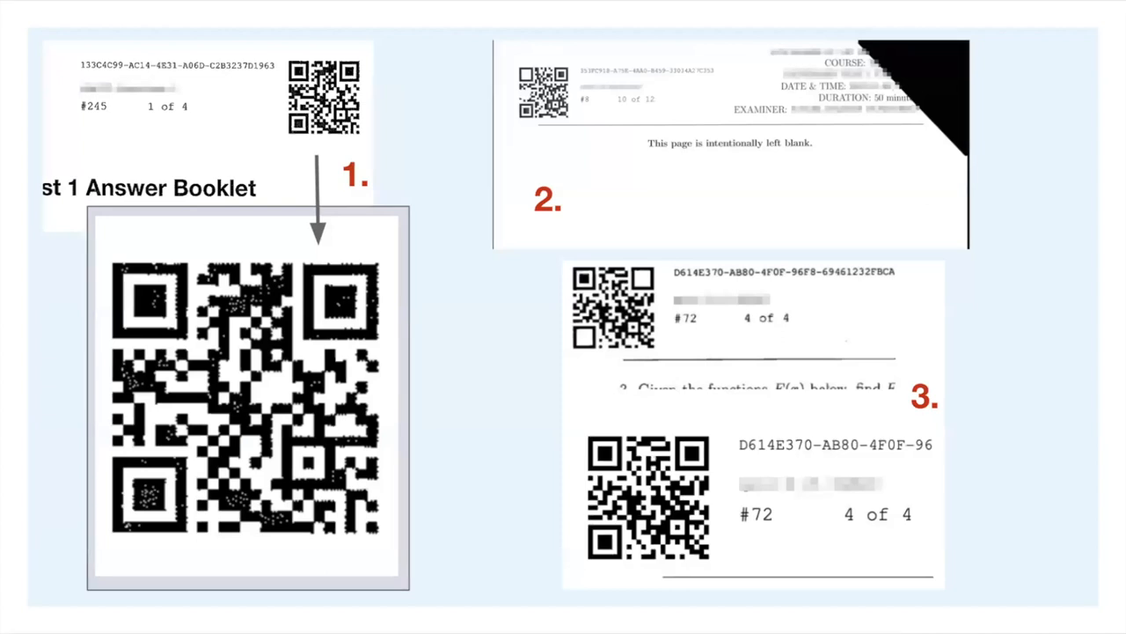
{"action": "mouse_move", "coordinate": [419, 289]}
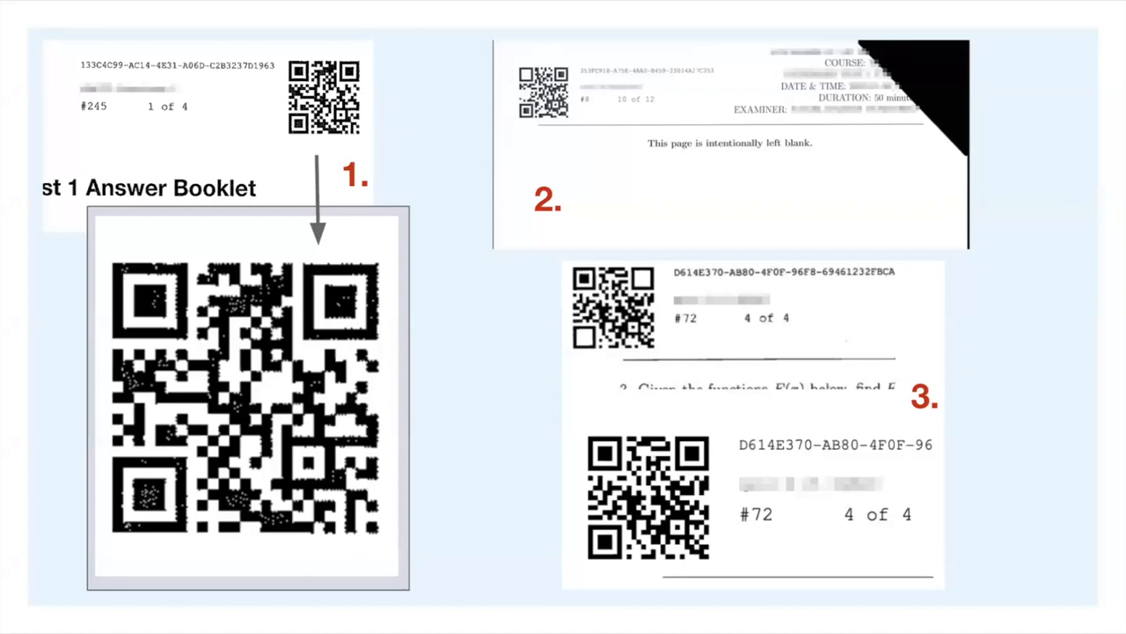
{"action": "mouse_move", "coordinate": [413, 273]}
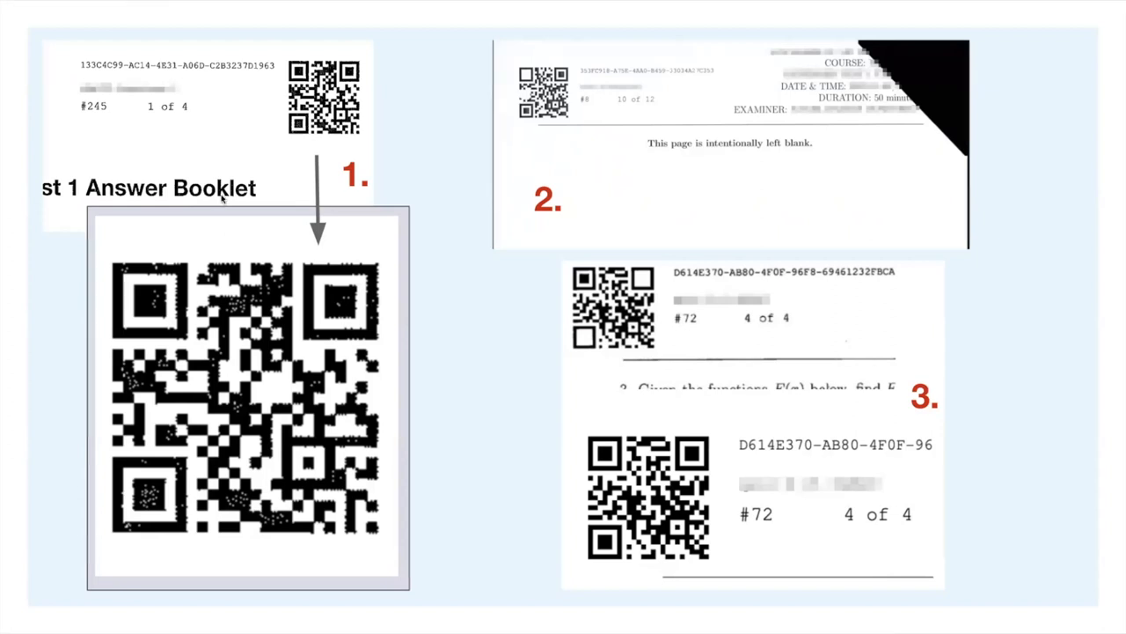
{"action": "mouse_move", "coordinate": [266, 84]}
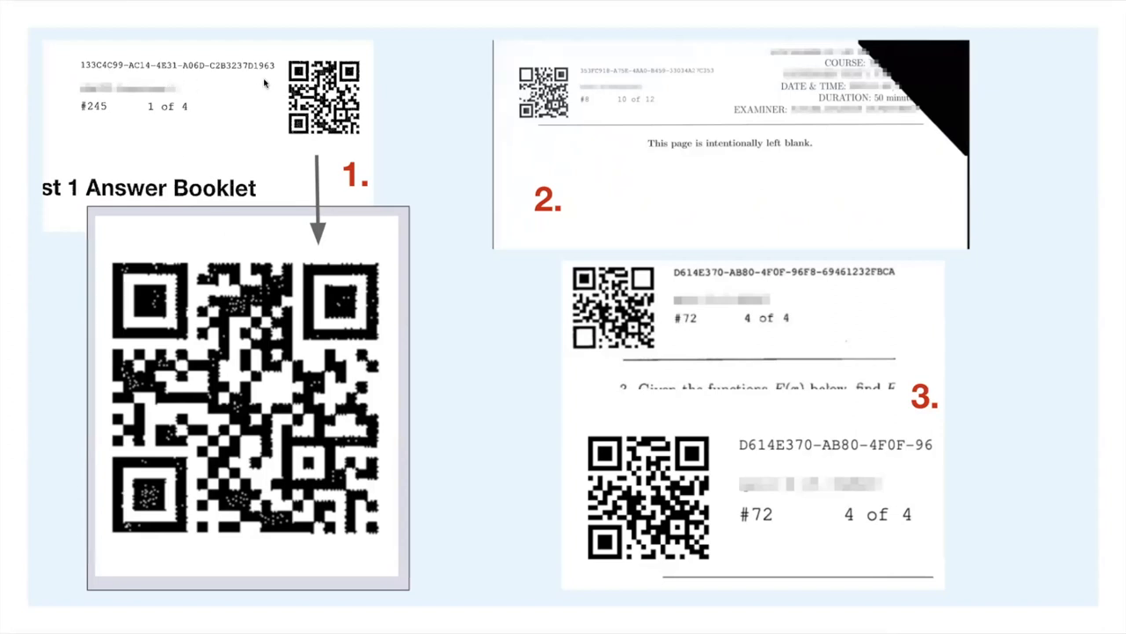
{"action": "mouse_move", "coordinate": [678, 160]}
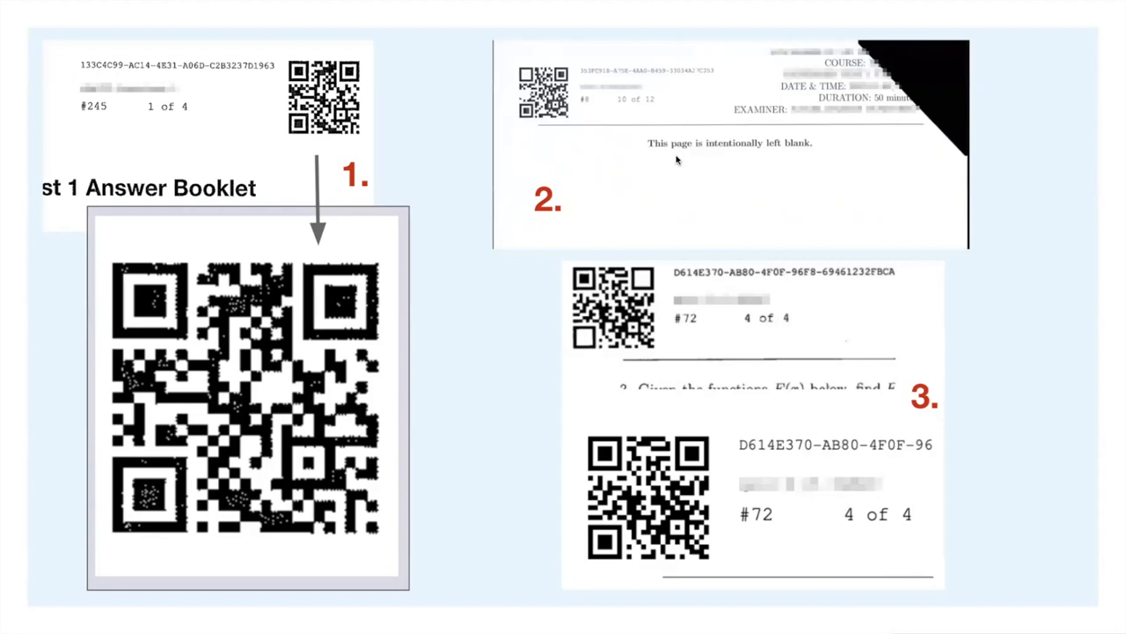
{"action": "mouse_move", "coordinate": [998, 143]}
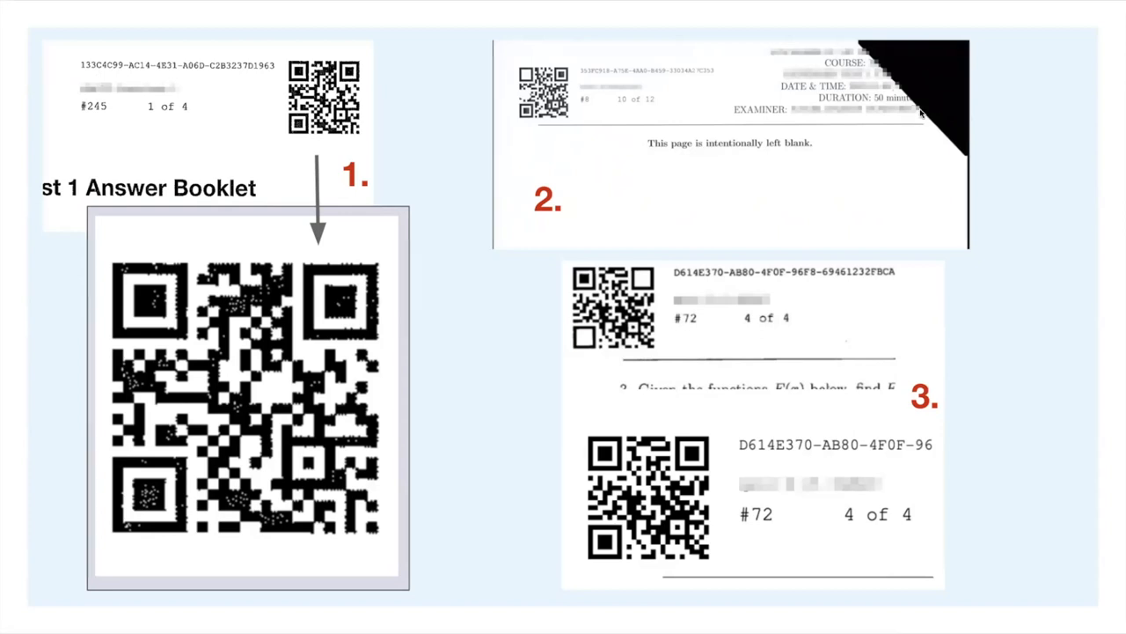
{"action": "mouse_move", "coordinate": [872, 167]}
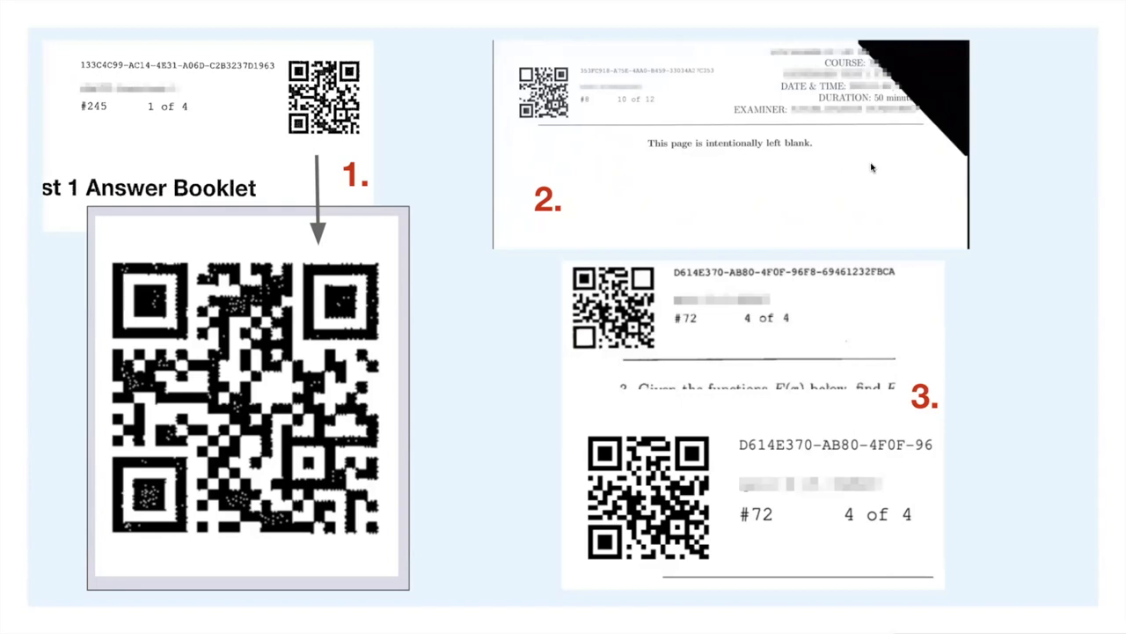
{"action": "mouse_move", "coordinate": [845, 157]}
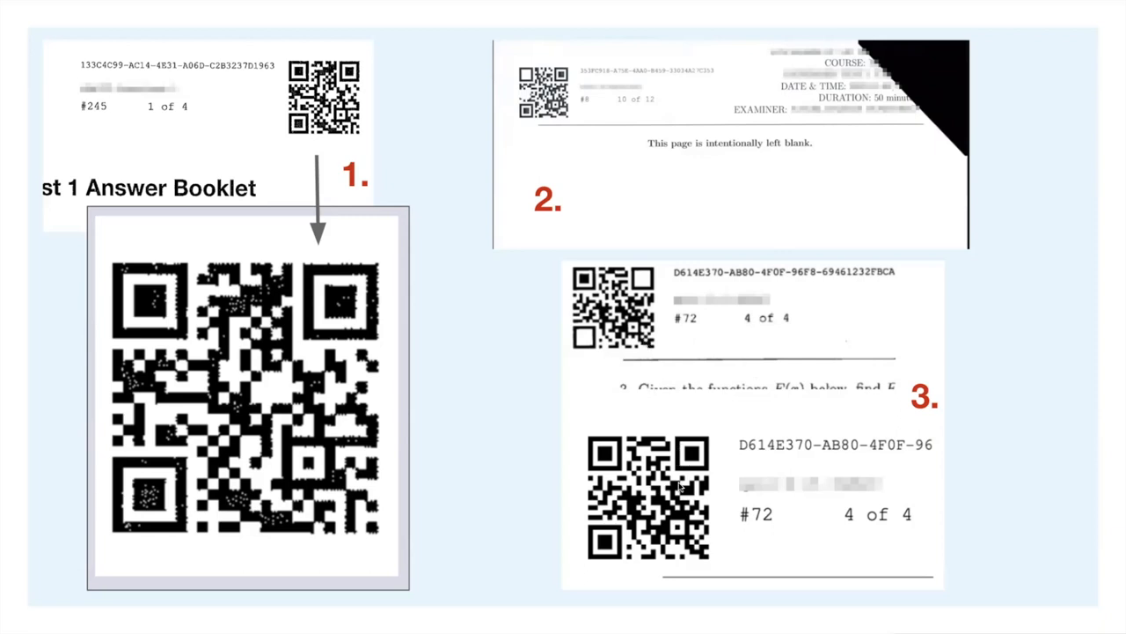
{"action": "mouse_move", "coordinate": [637, 349]}
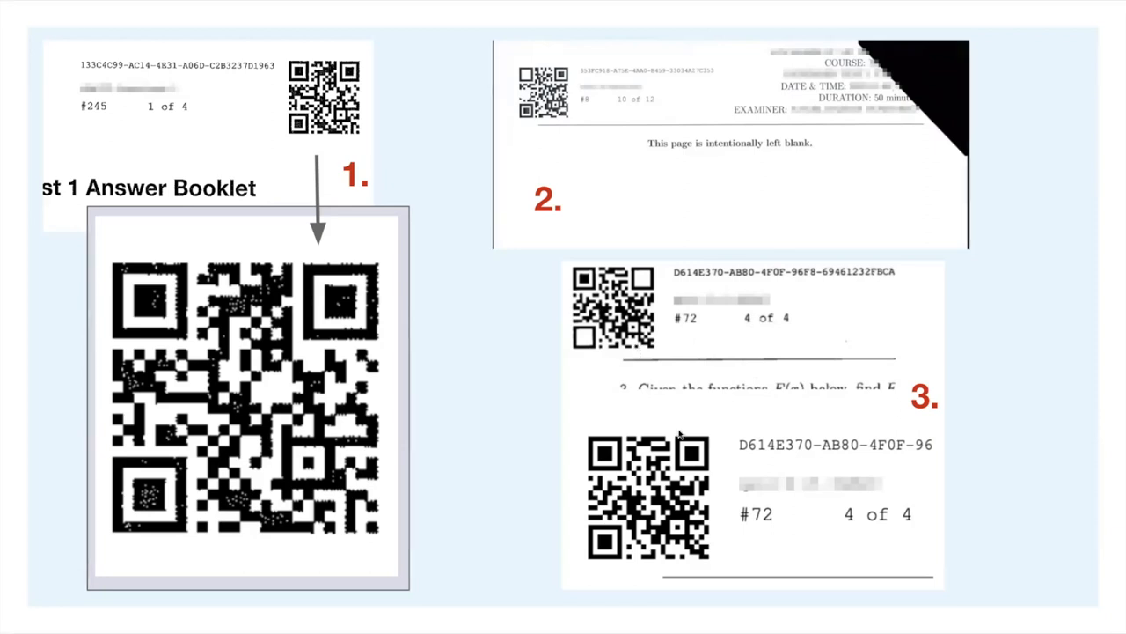
{"action": "mouse_move", "coordinate": [685, 451]}
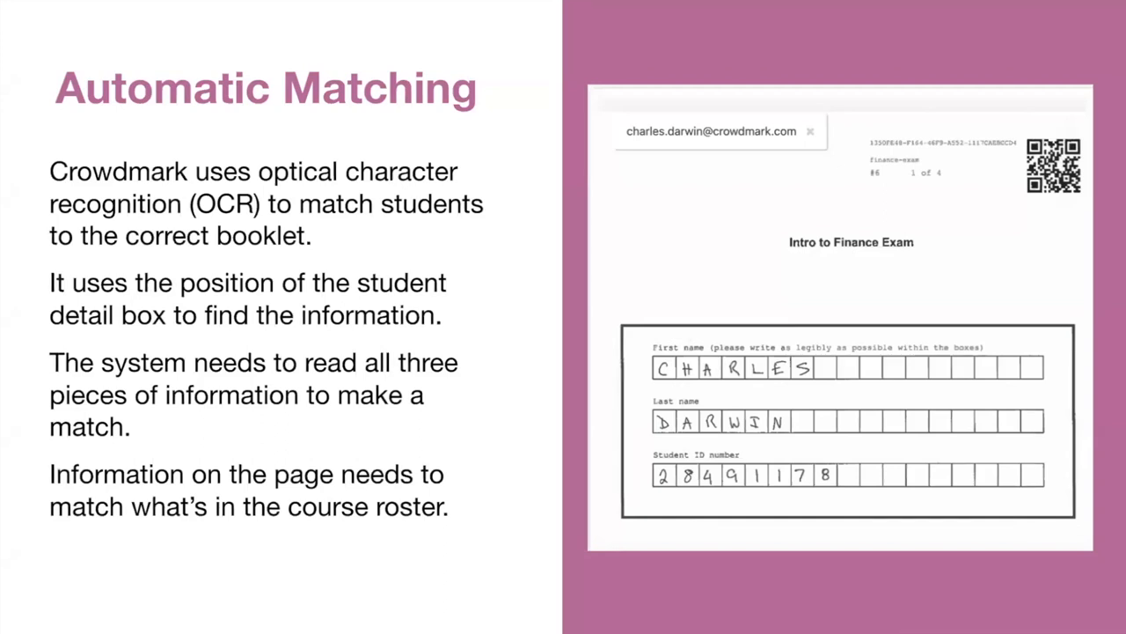
{"action": "mouse_move", "coordinate": [678, 342]}
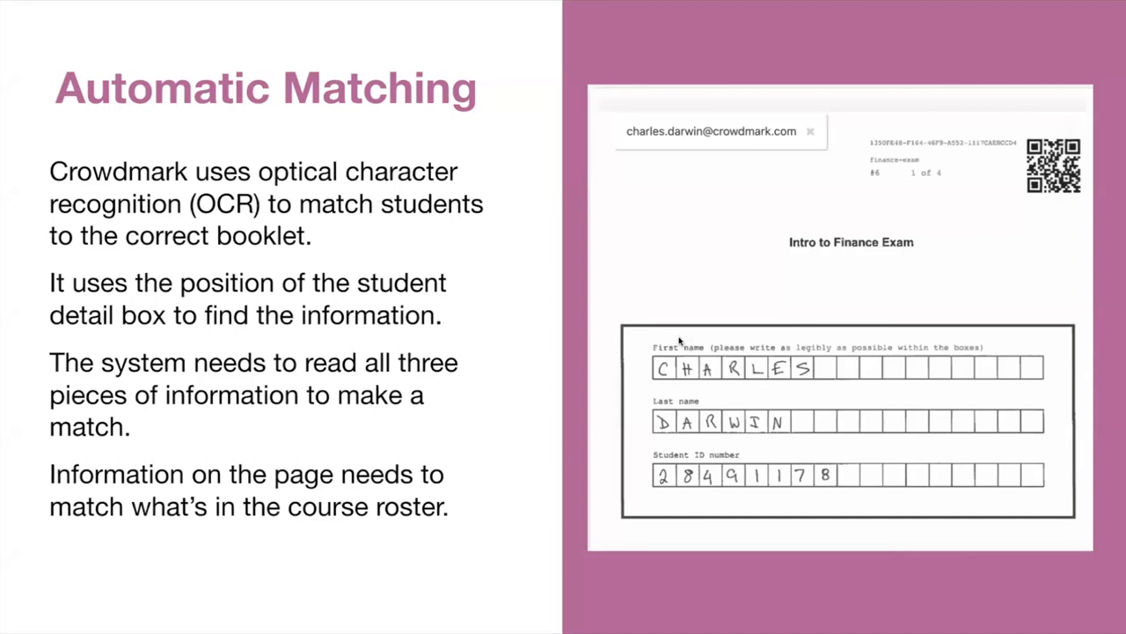
{"action": "mouse_move", "coordinate": [699, 462]}
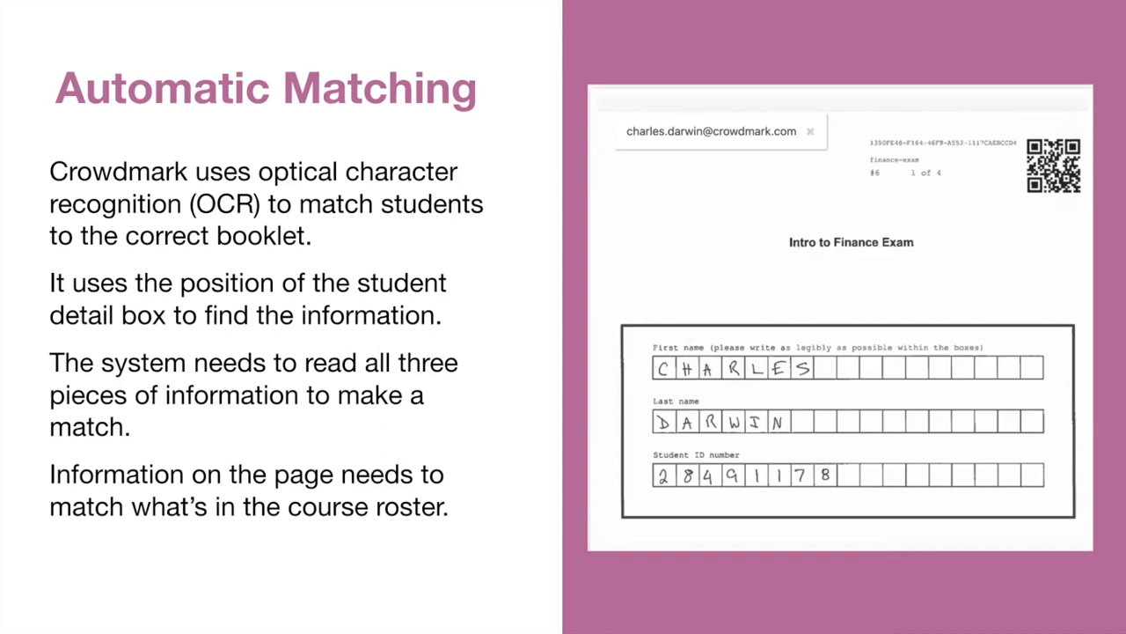
Advance past the Automatic Matching slide to the MCQ Autograding slide.
{"action": "key", "text": "Right"}
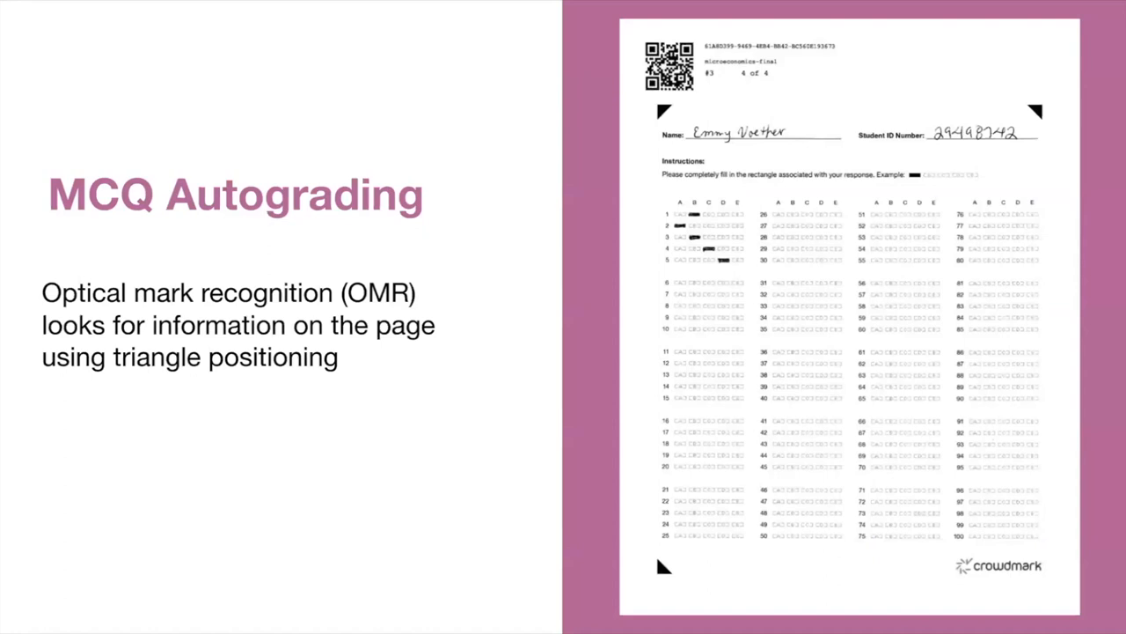